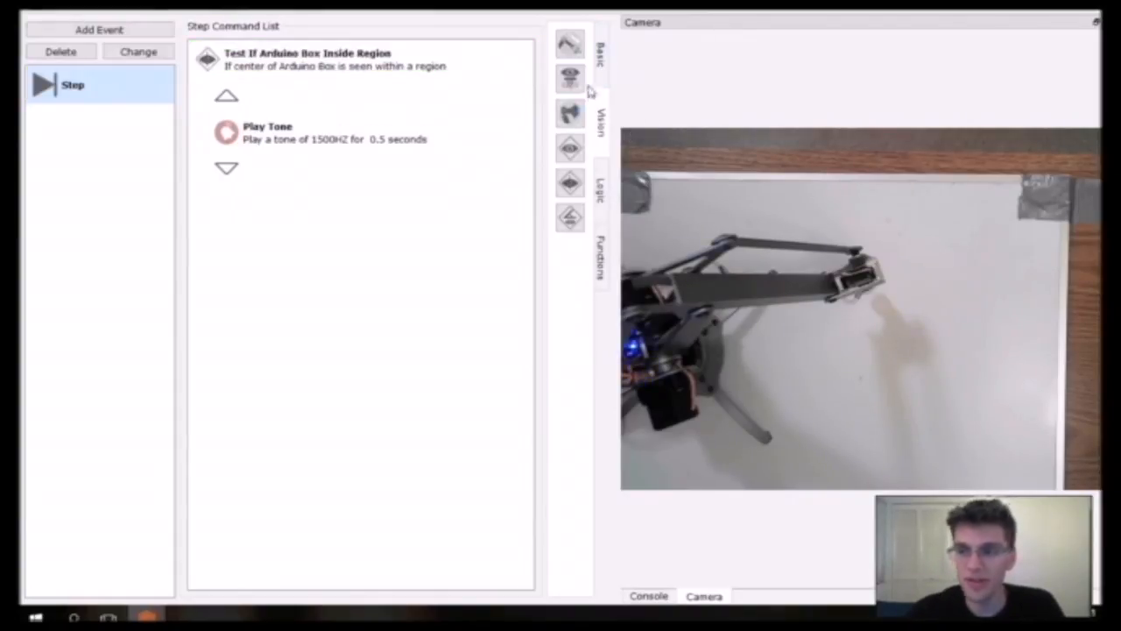
Step: Add a Pick Up Object command with default settings to the Step event
click(569, 217)
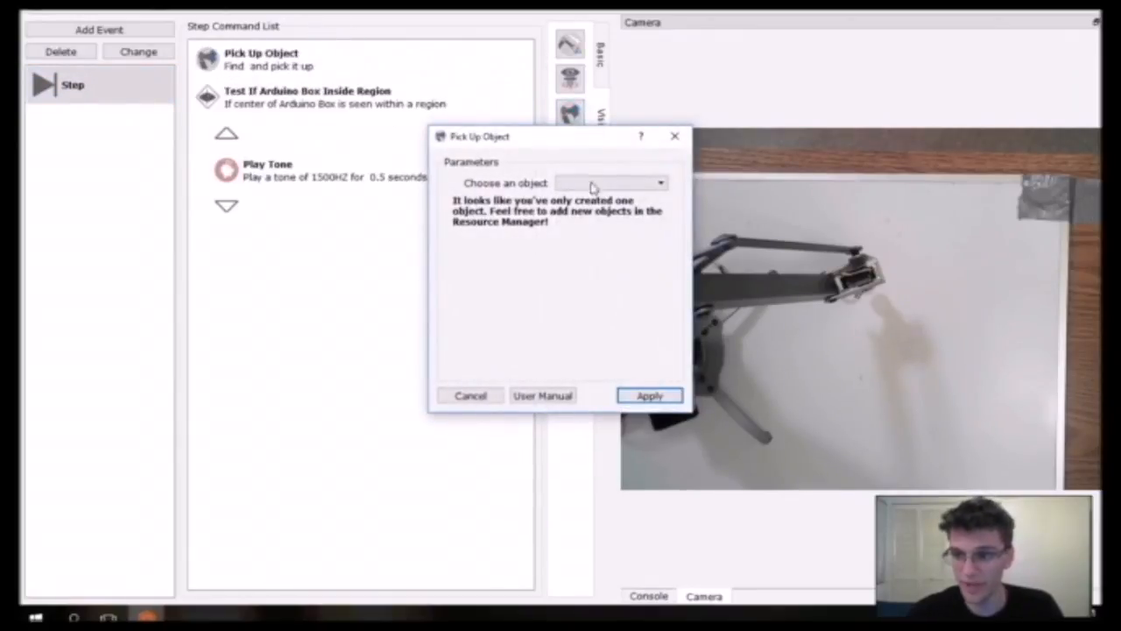
click(469, 396)
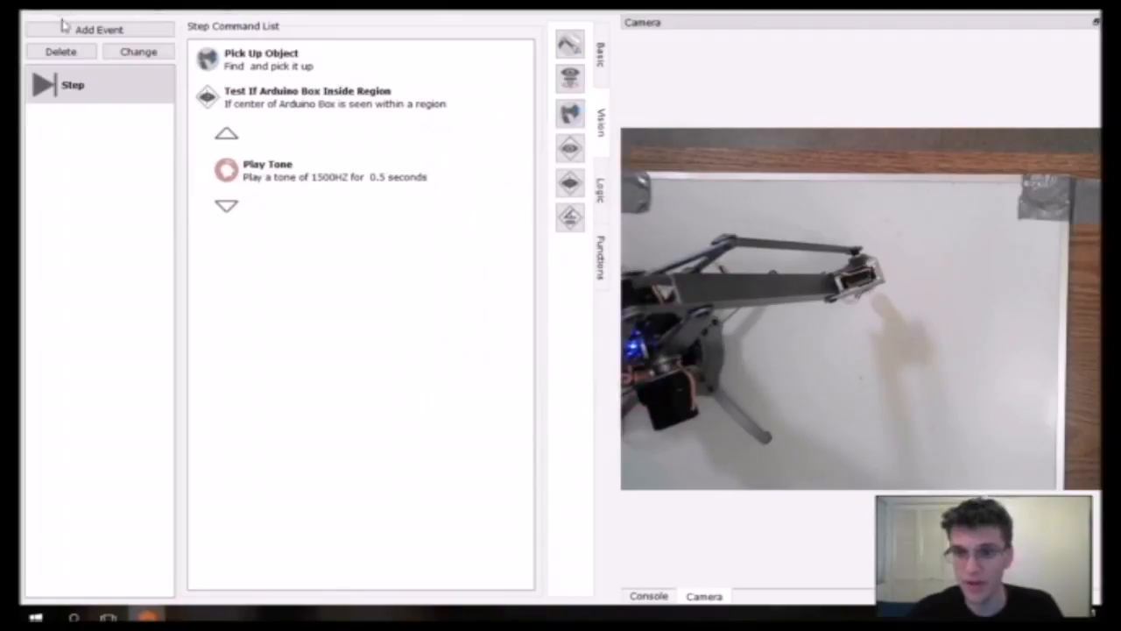
Step: Run the script, then cancel at the missing-requirements warning
click(72, 85)
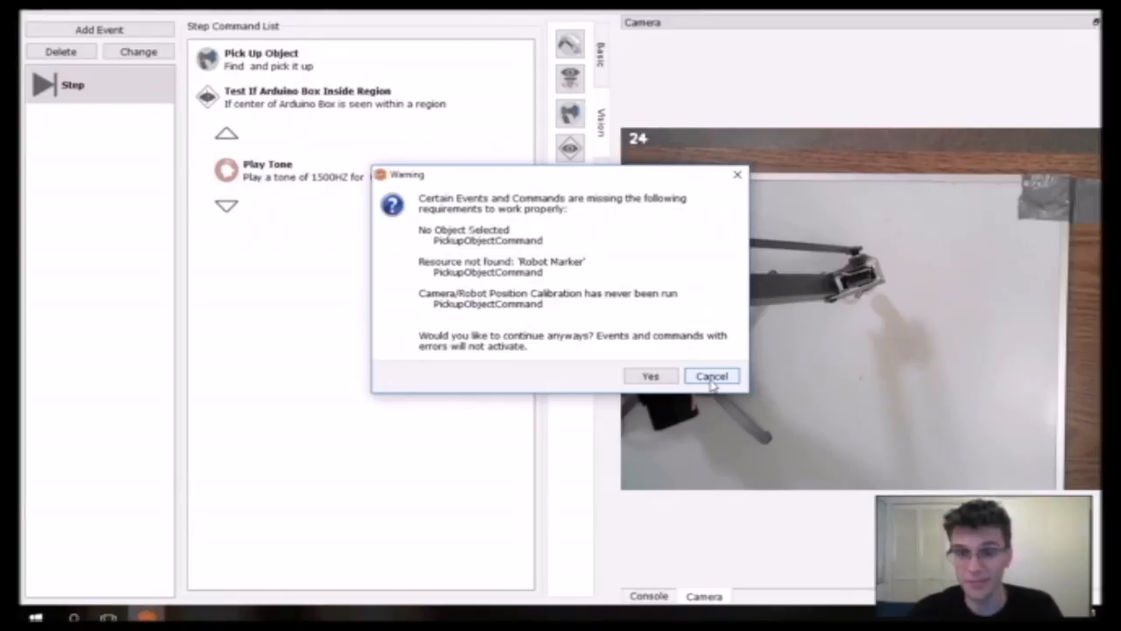
click(711, 375)
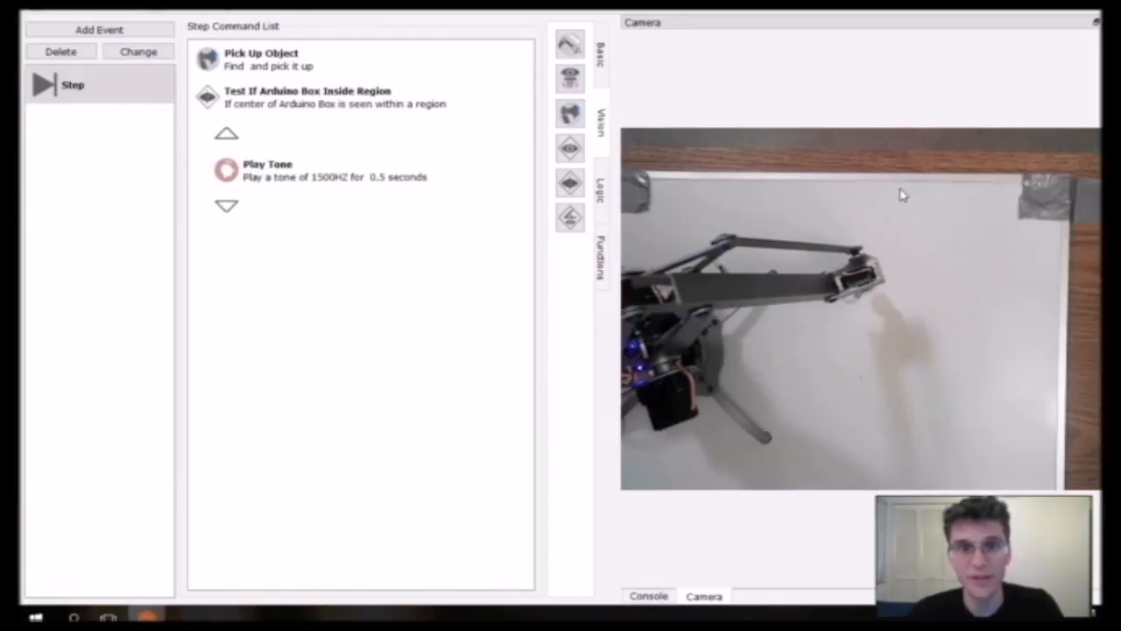
mouse_move(885, 193)
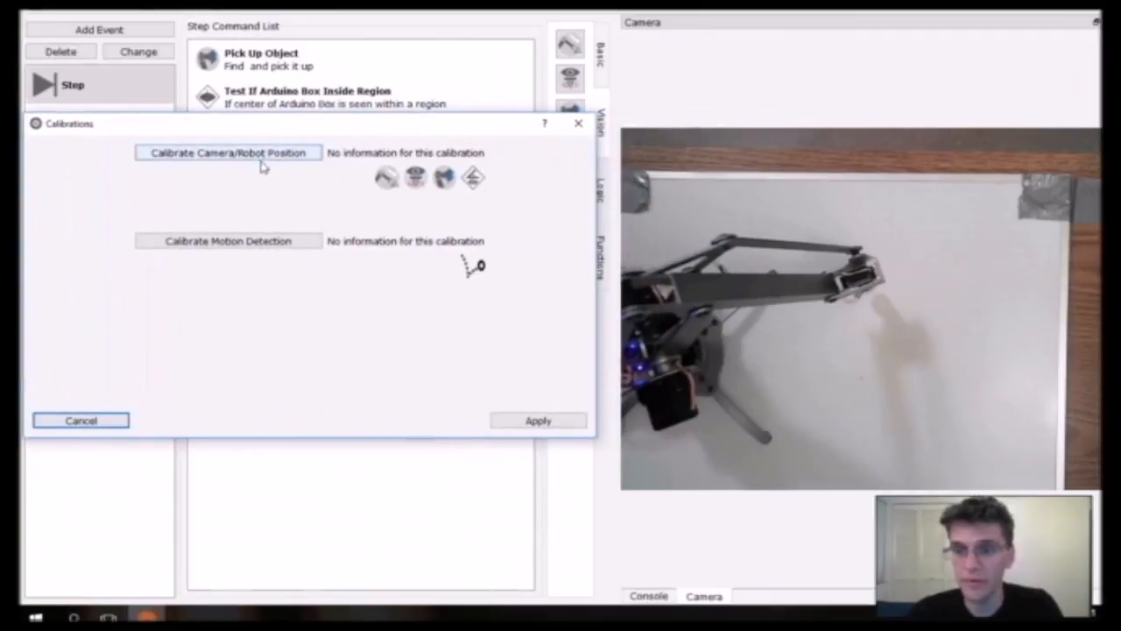
Step: Start the Camera/Robot Position calibration wizard and pass its welcome page
click(228, 151)
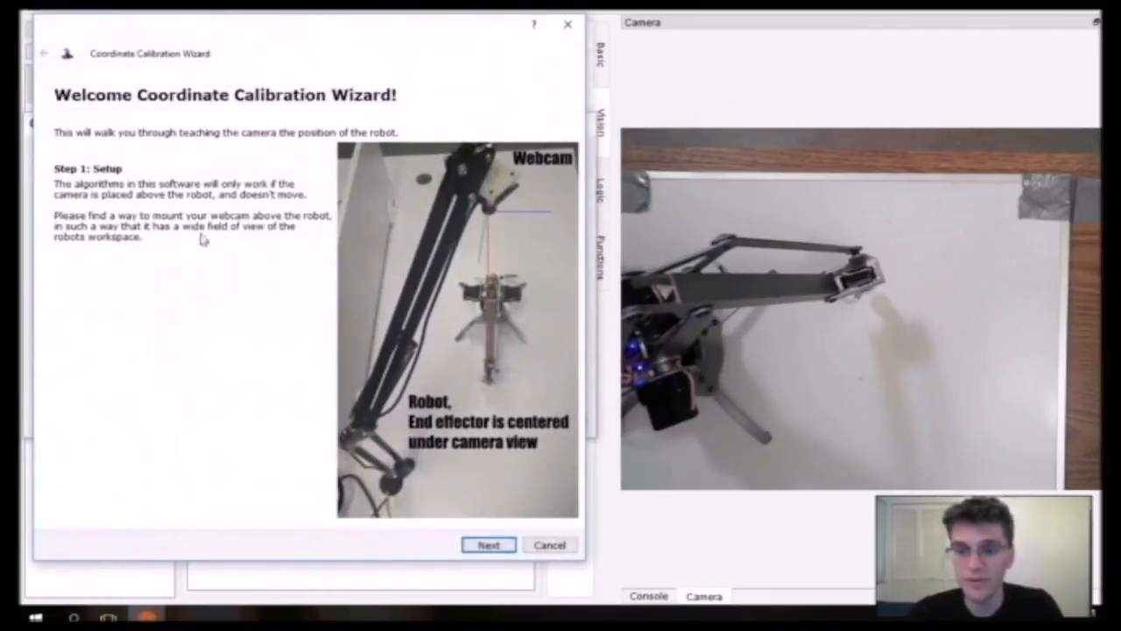
mouse_move(160, 245)
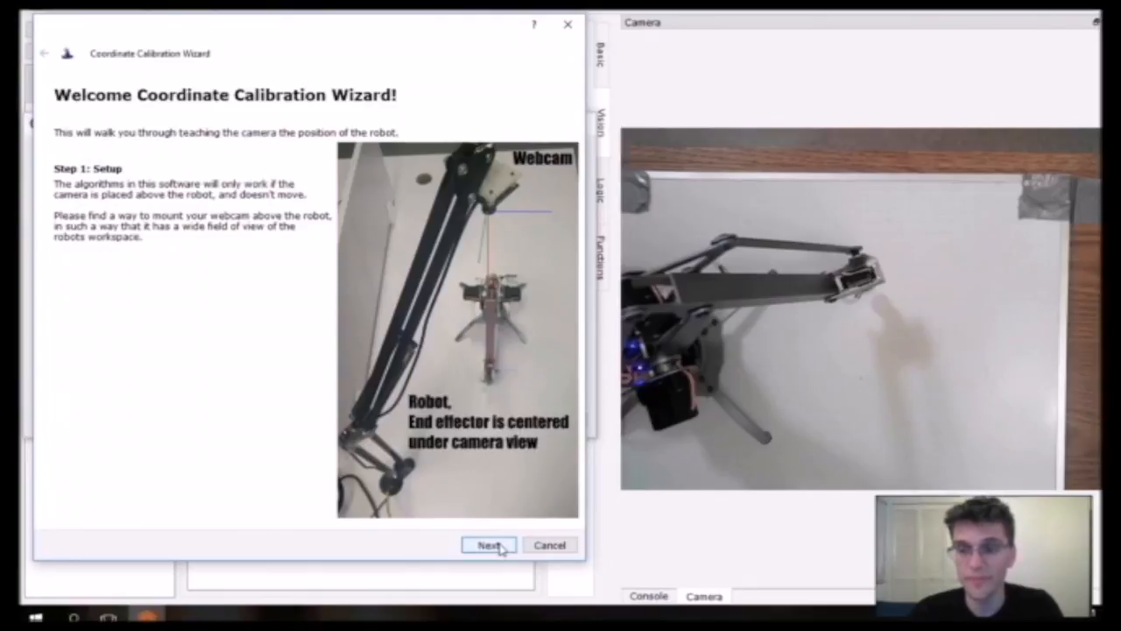
click(487, 543)
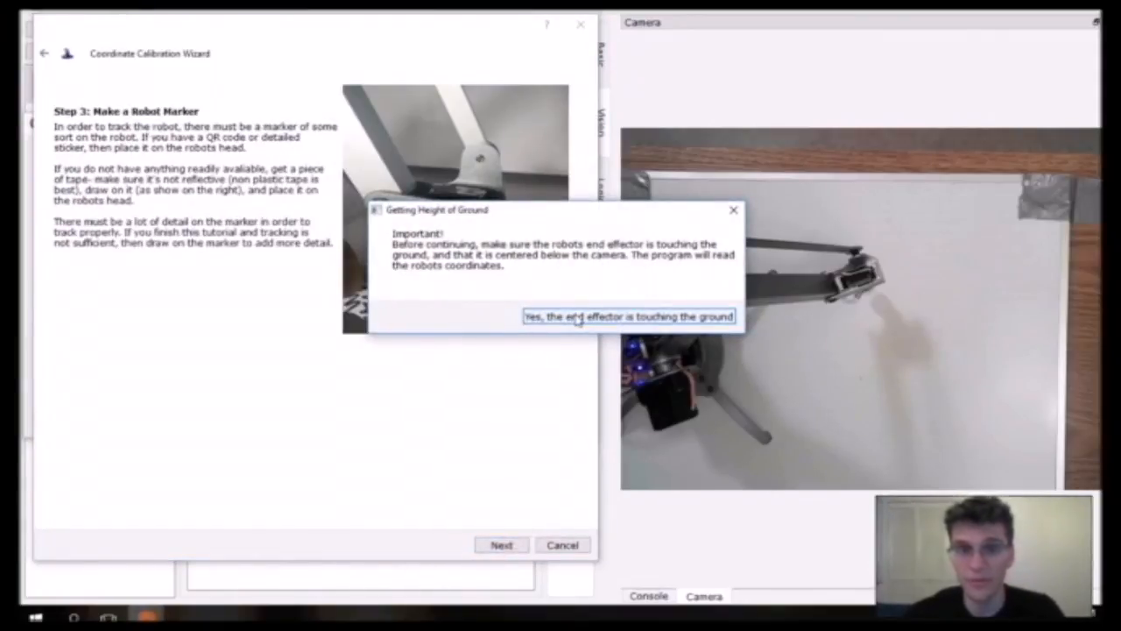
Step: Confirm the end effector touches the ground and continue once the tape marker is ready
click(627, 315)
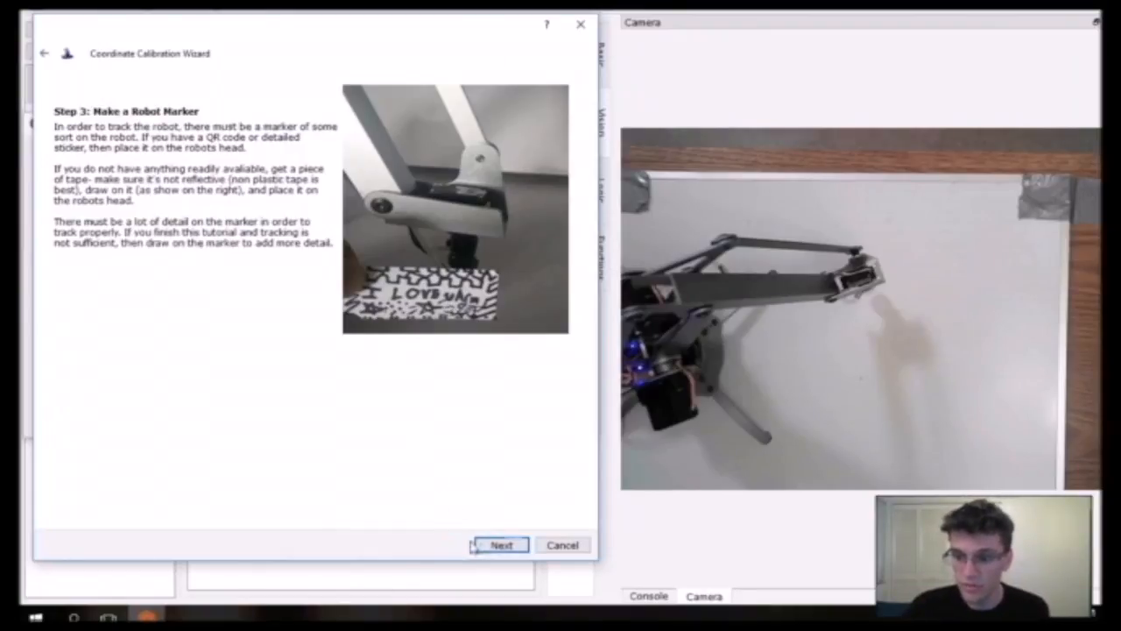
click(501, 543)
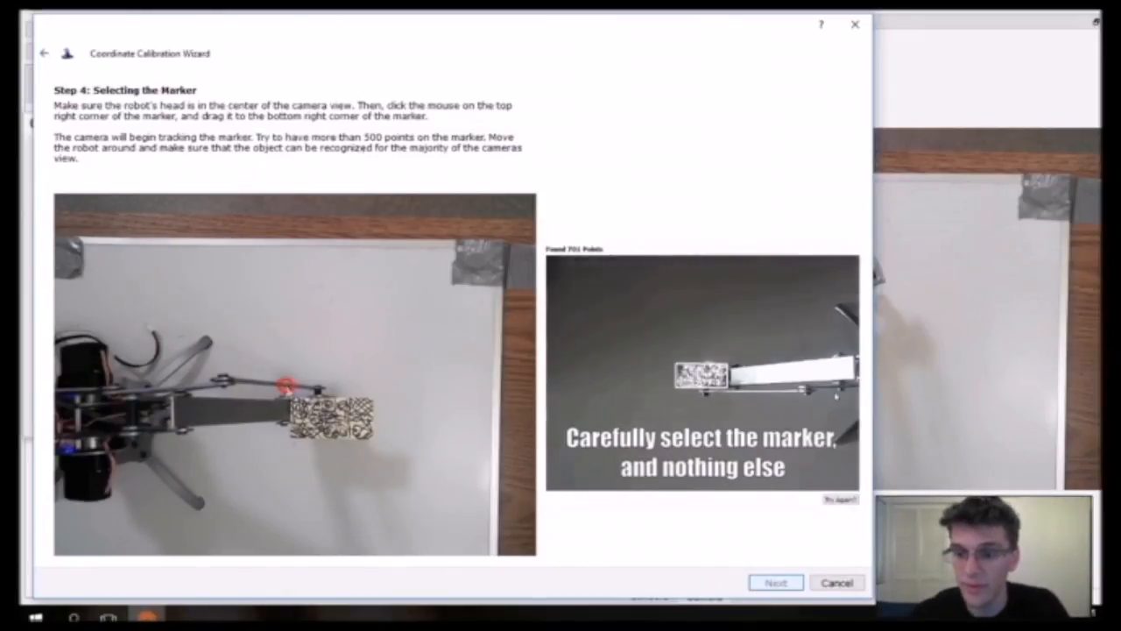
Step: Select the drawn marker on the robot head as the Robot Marker, tracked with over 1,400 points
drag(288, 386, 376, 441)
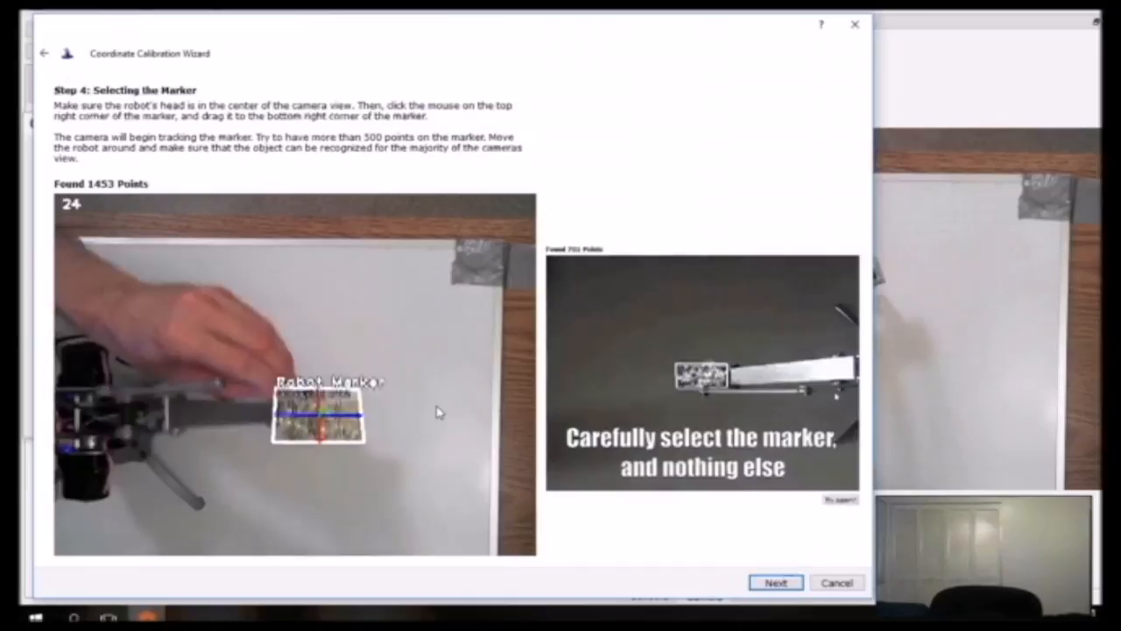
click(774, 582)
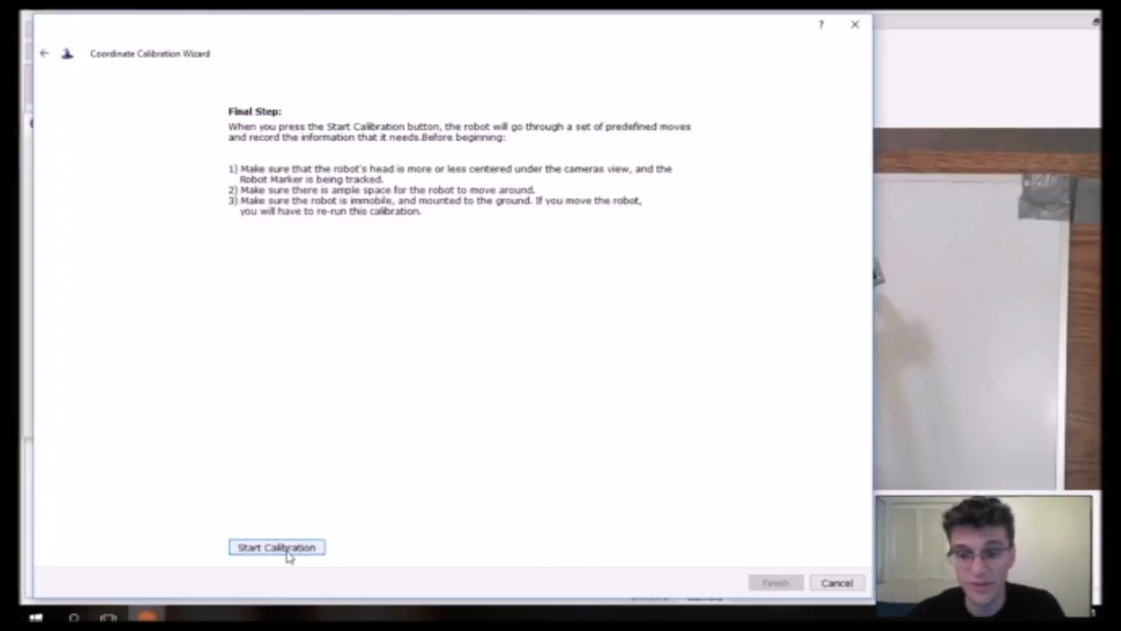
Step: Start the calibration so the robot runs its predefined moves
click(276, 547)
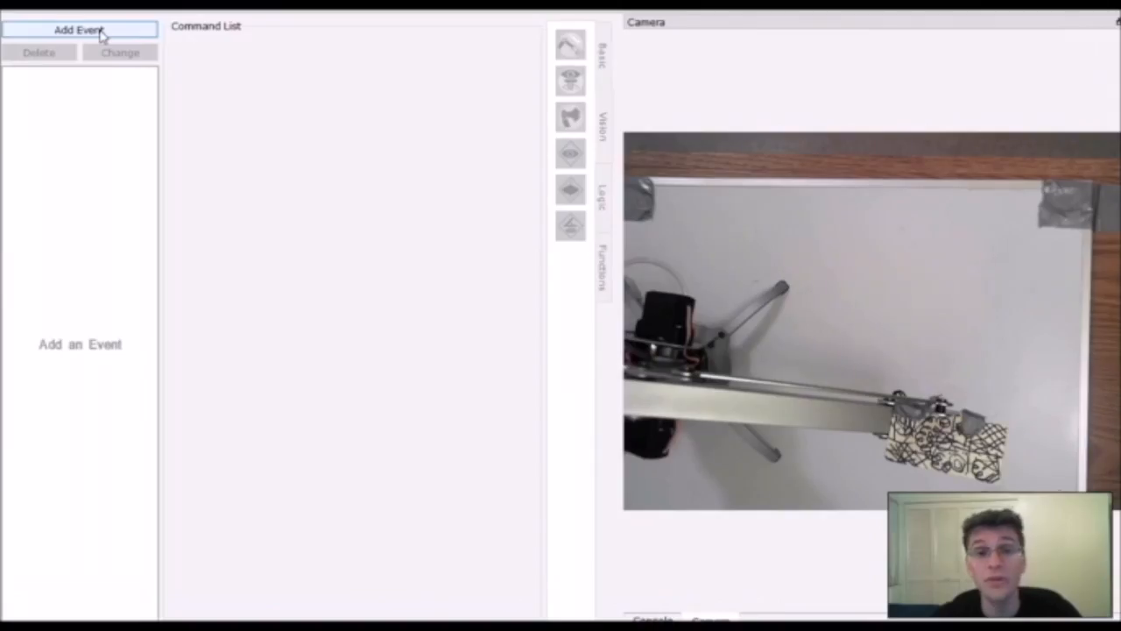